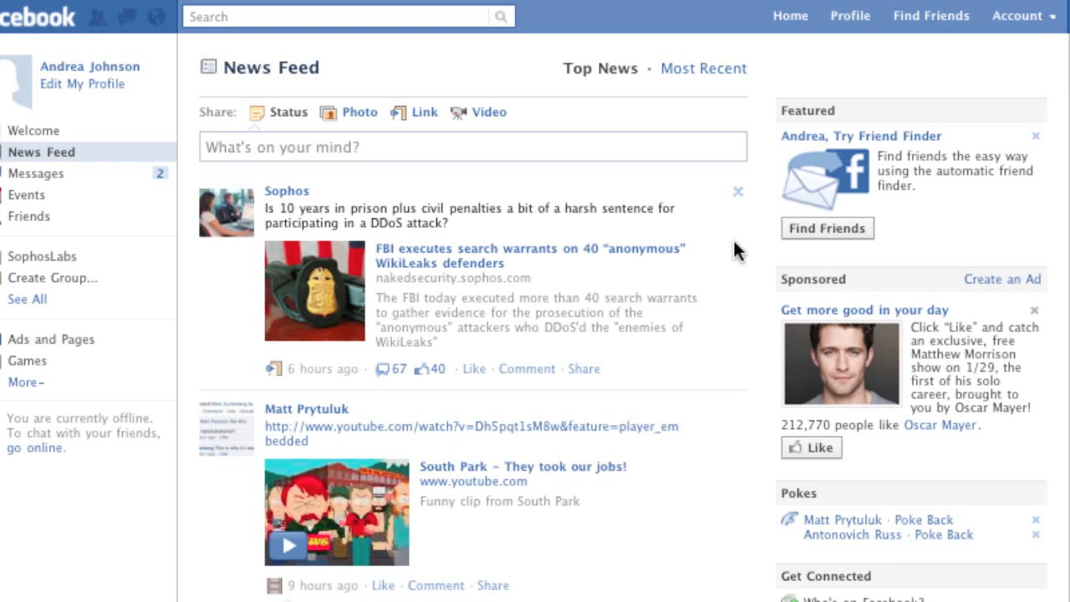
pyautogui.moveTo(748, 242)
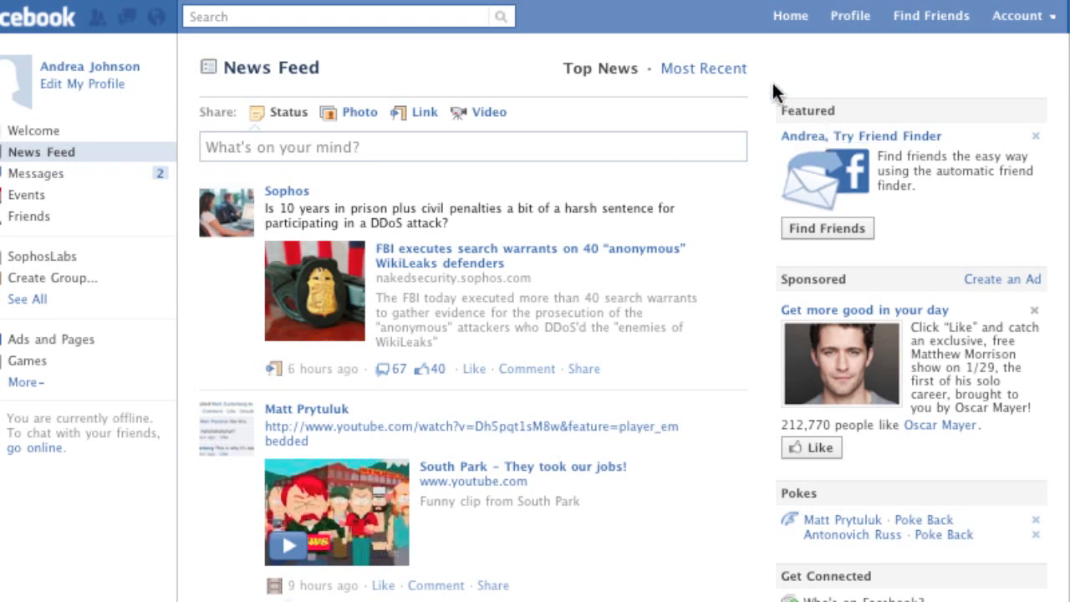
pyautogui.moveTo(1014, 32)
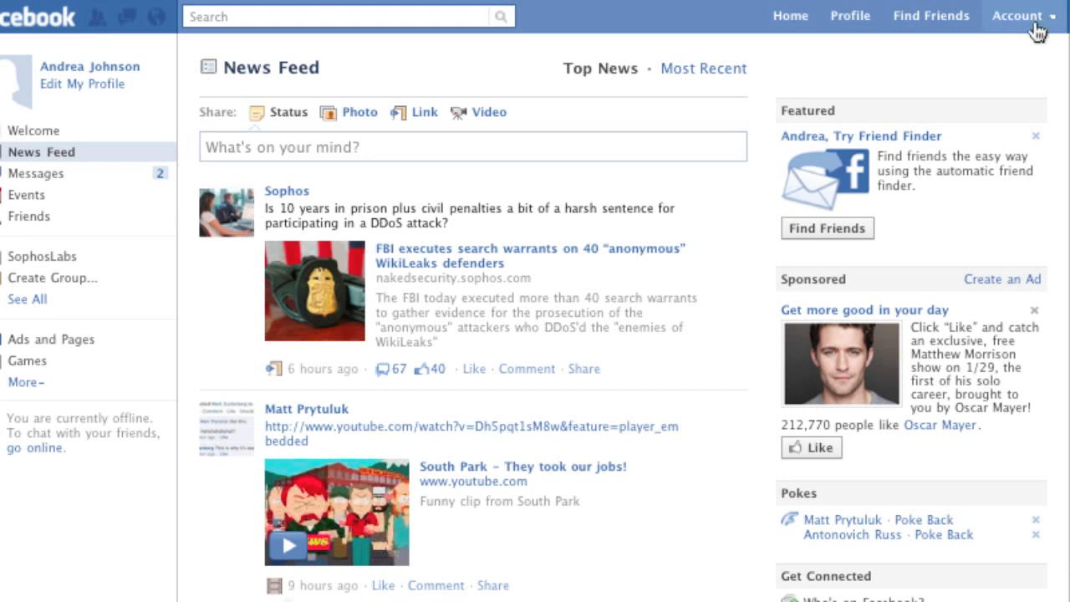
# Go to Account Settings and expand Account Security to show the https and login alert options
pyautogui.click(1019, 17)
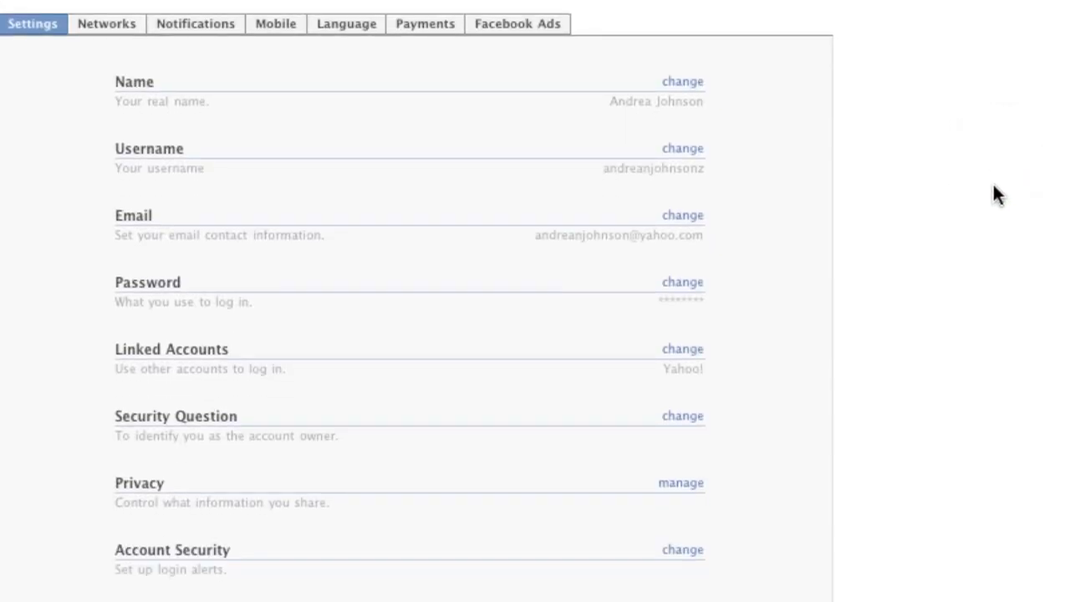
pyautogui.scroll(-3)
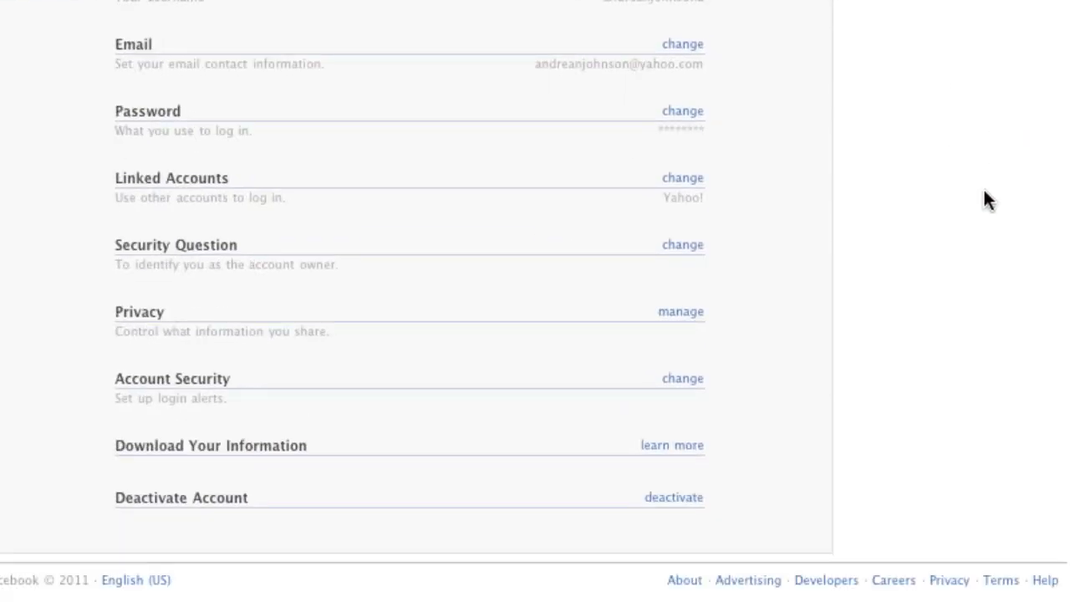
pyautogui.moveTo(212, 412)
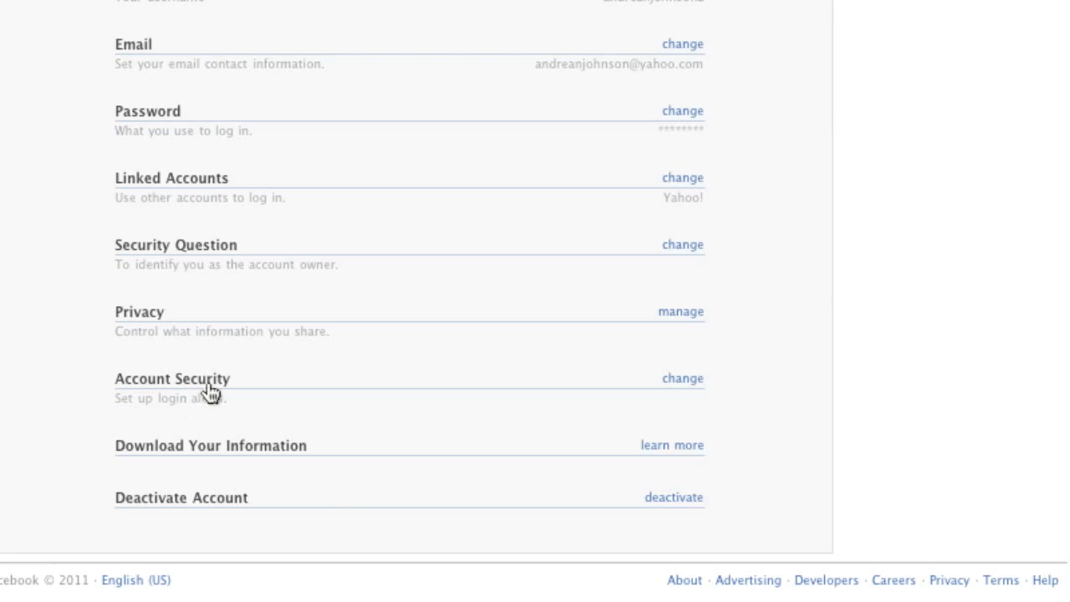
pyautogui.moveTo(262, 387)
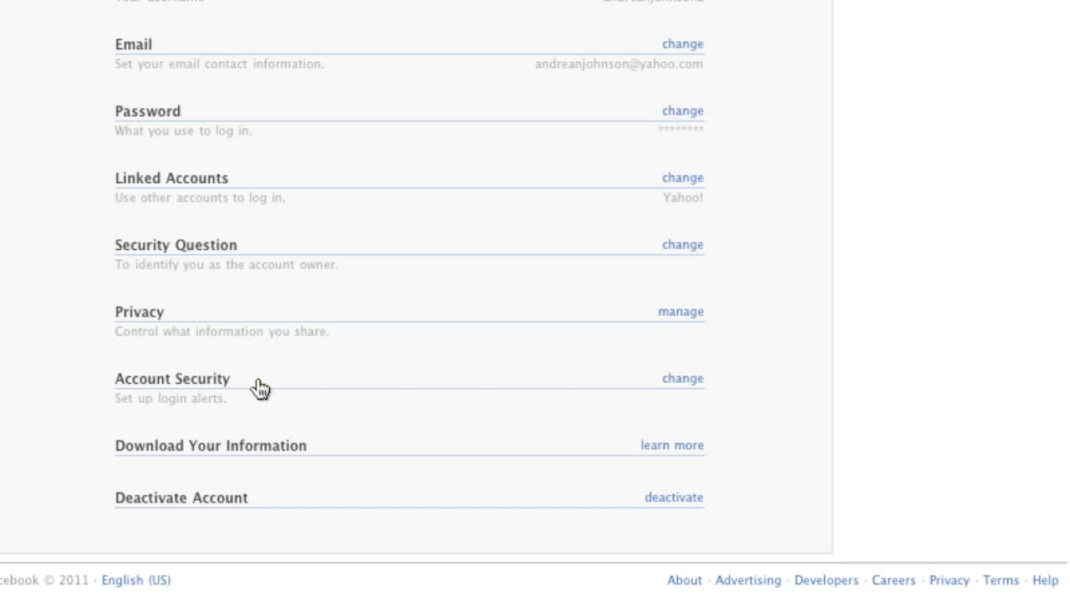
pyautogui.moveTo(261, 390)
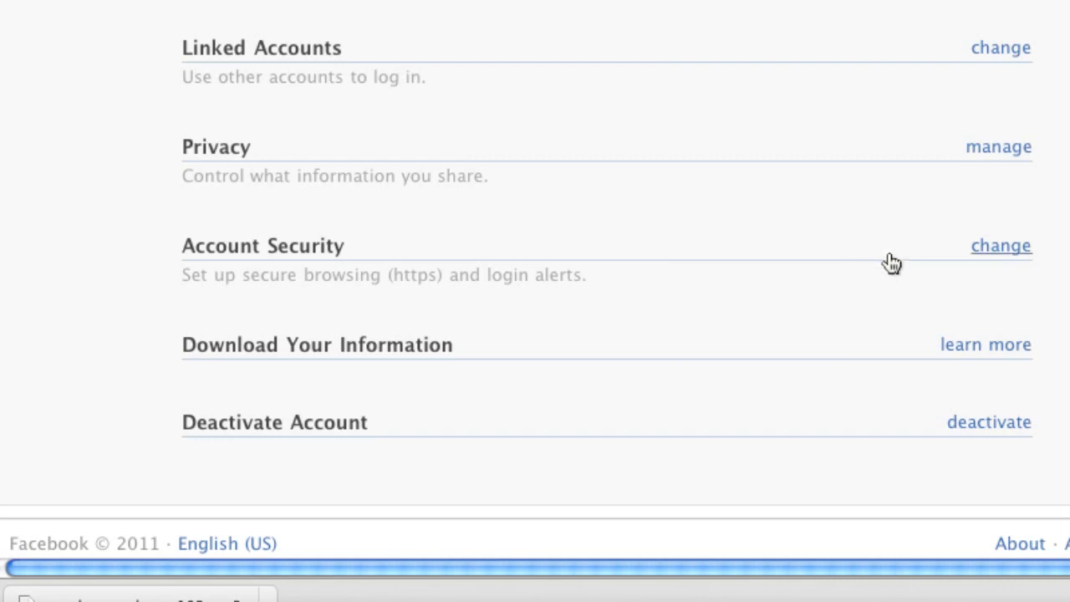
pyautogui.moveTo(991, 252)
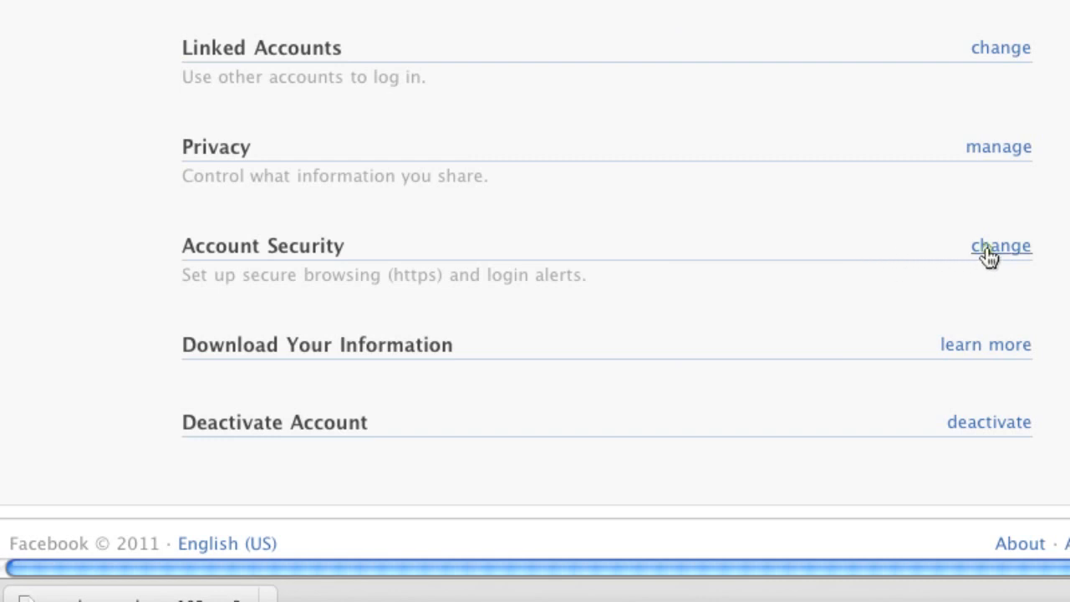
pyautogui.click(996, 246)
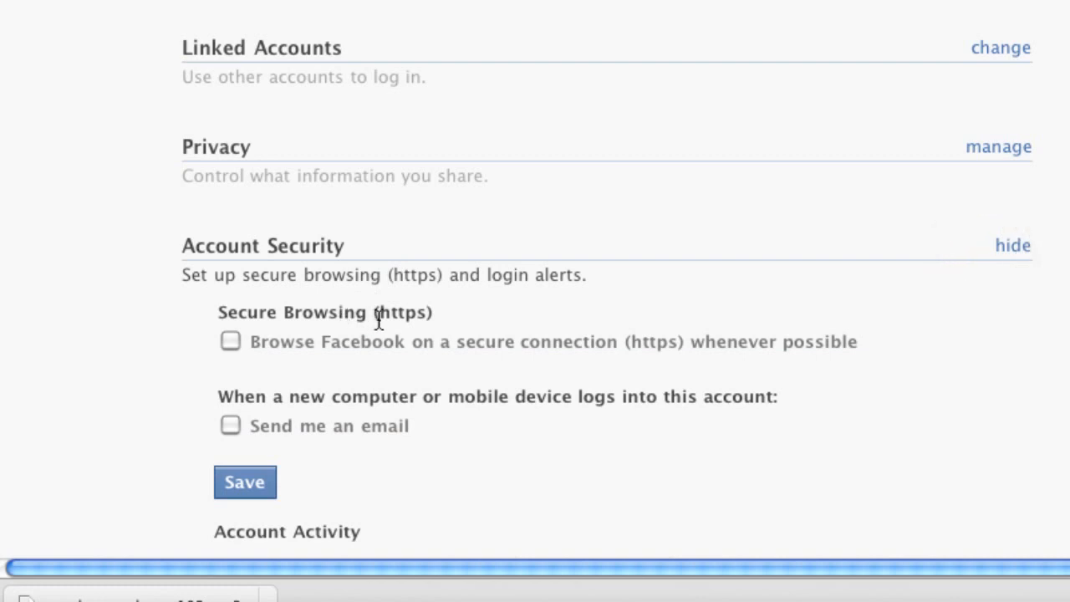
pyautogui.moveTo(389, 301)
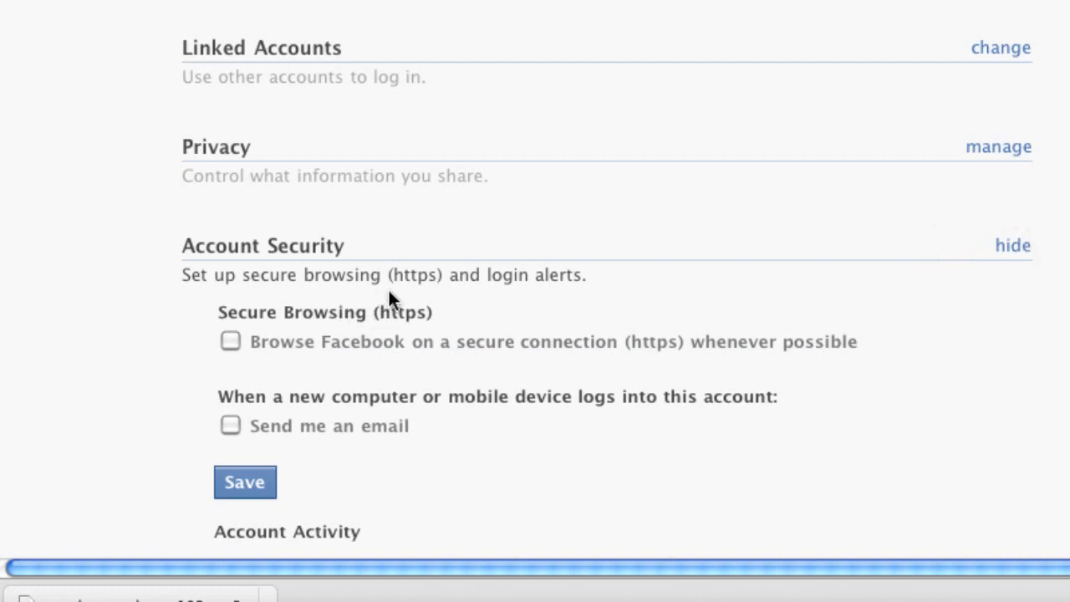
pyautogui.moveTo(383, 289)
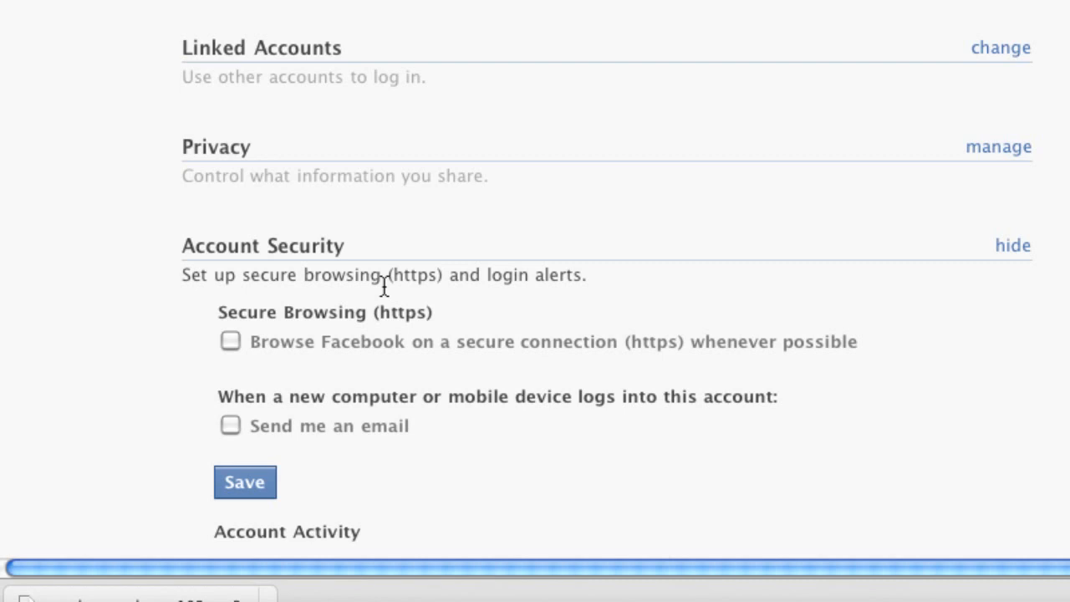
pyautogui.moveTo(242, 268)
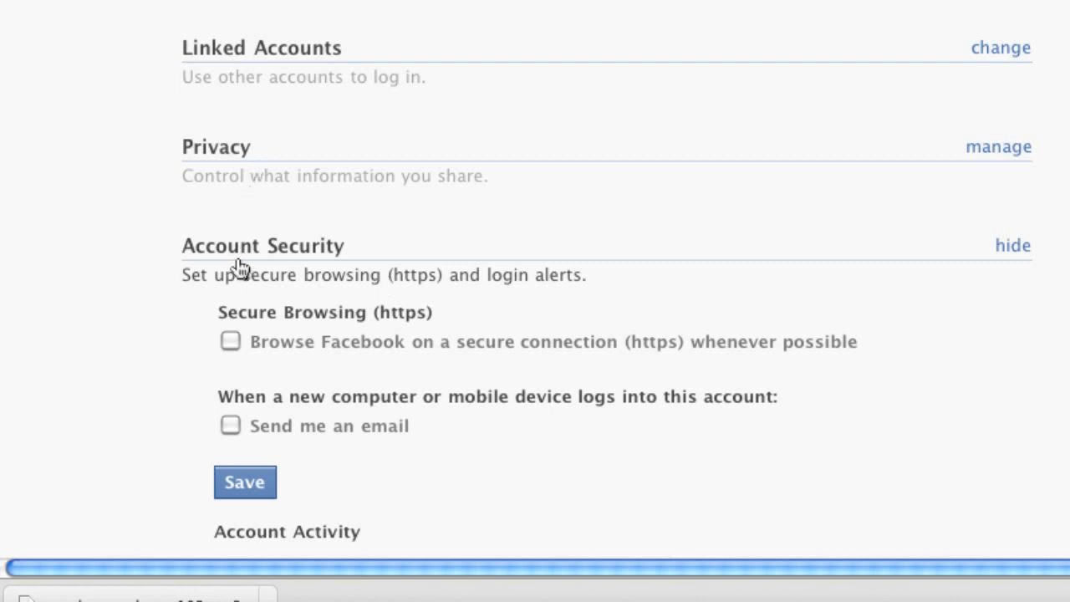
# Tick 'Browse Facebook on a secure connection (https) whenever possible', leaving email alerts unchecked
pyautogui.click(230, 342)
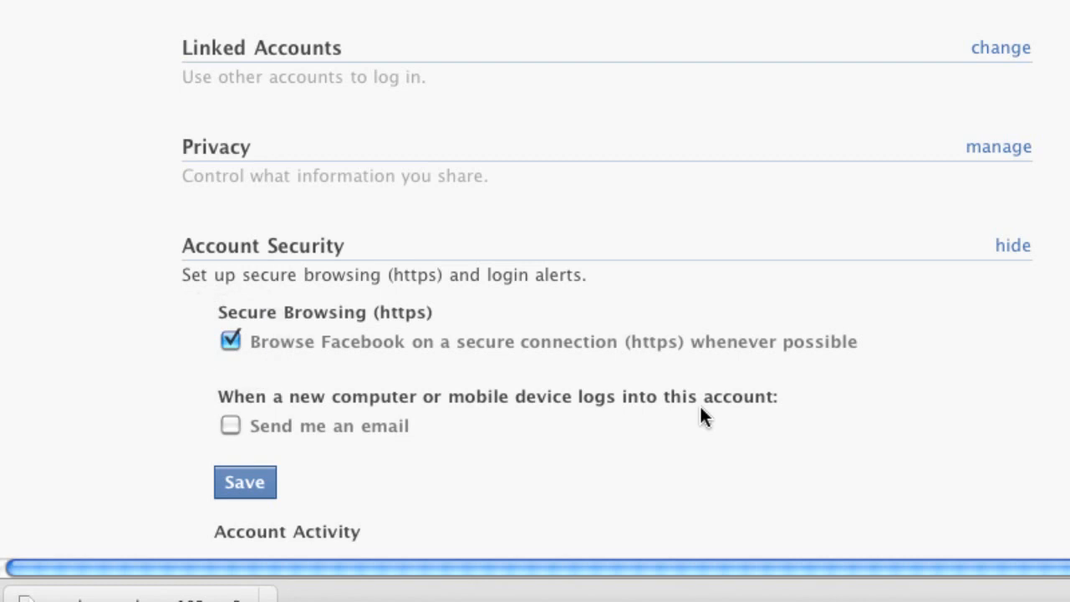
pyautogui.moveTo(705, 420)
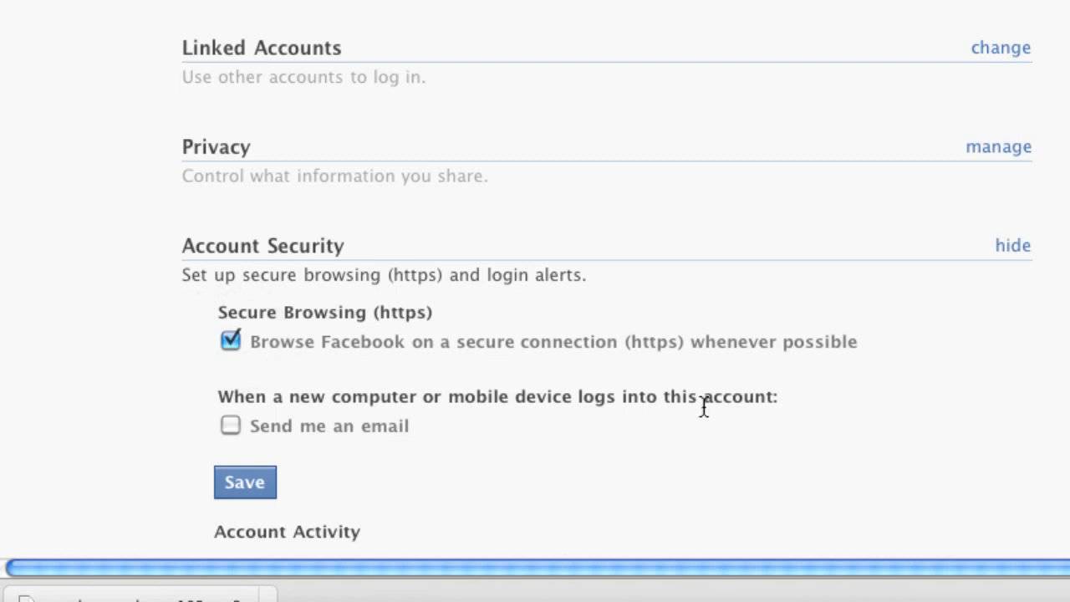
pyautogui.moveTo(703, 418)
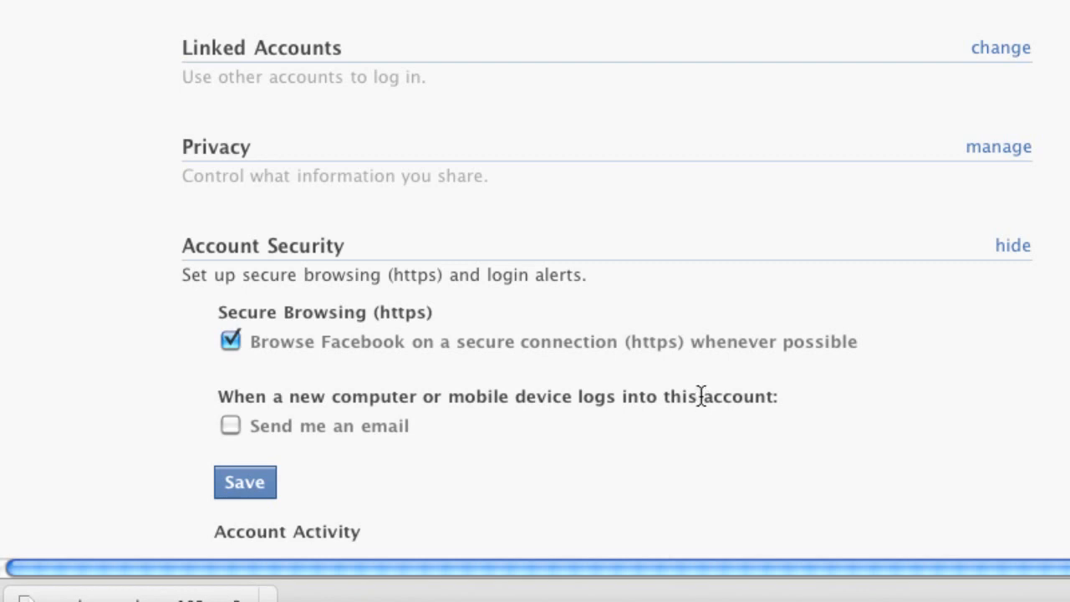
pyautogui.moveTo(707, 409)
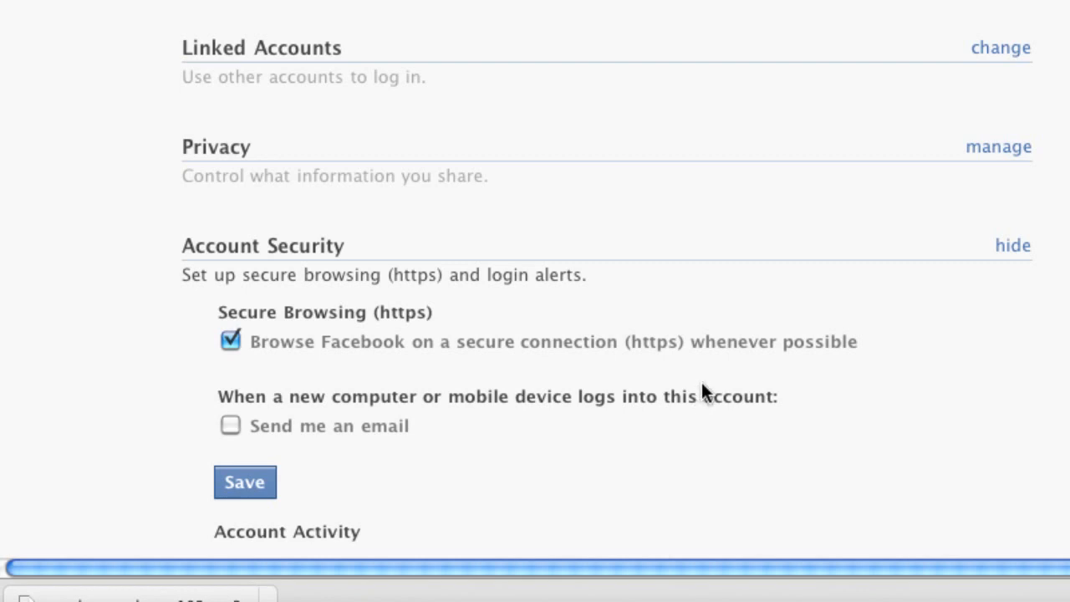
pyautogui.moveTo(711, 372)
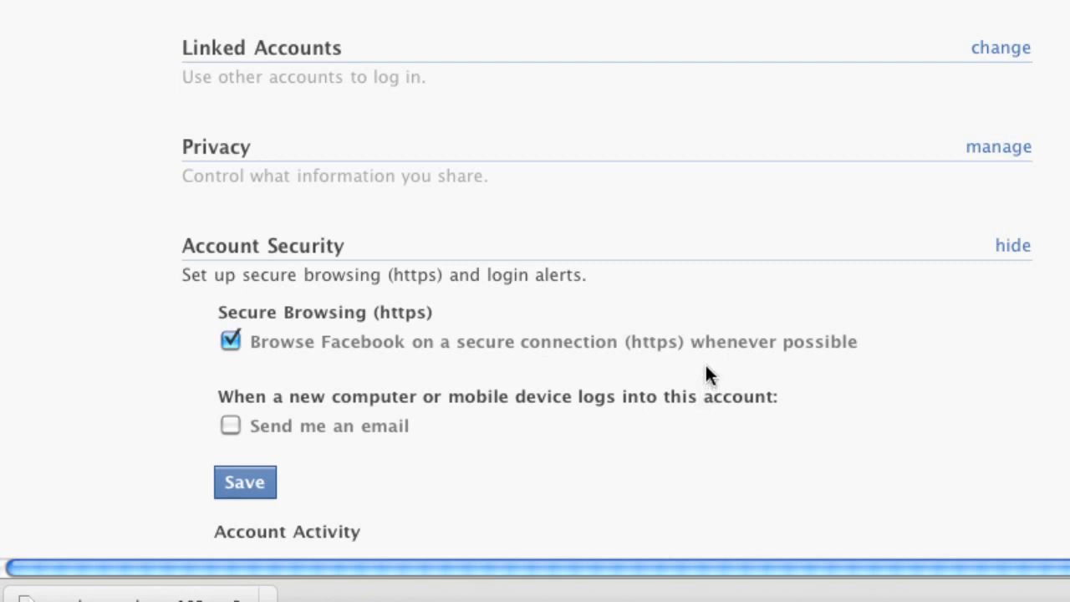
pyautogui.moveTo(702, 369)
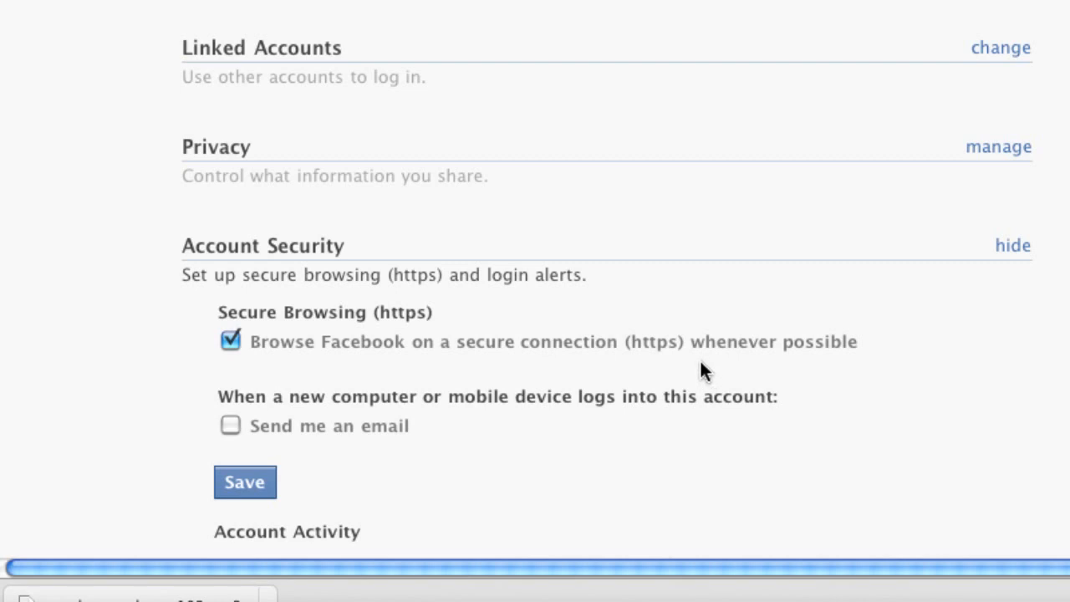
pyautogui.moveTo(715, 364)
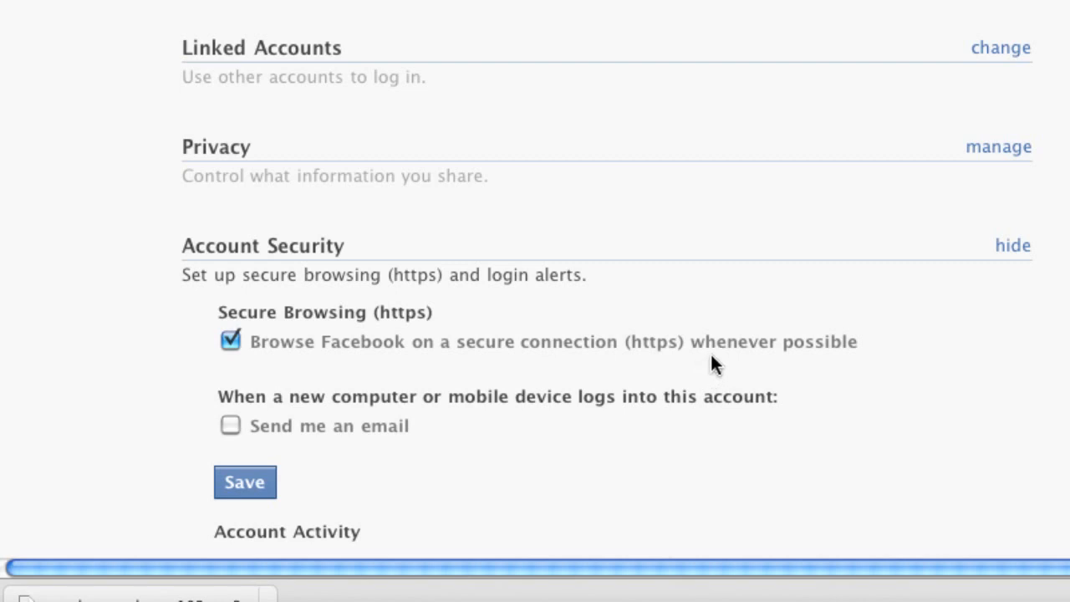
pyautogui.moveTo(714, 328)
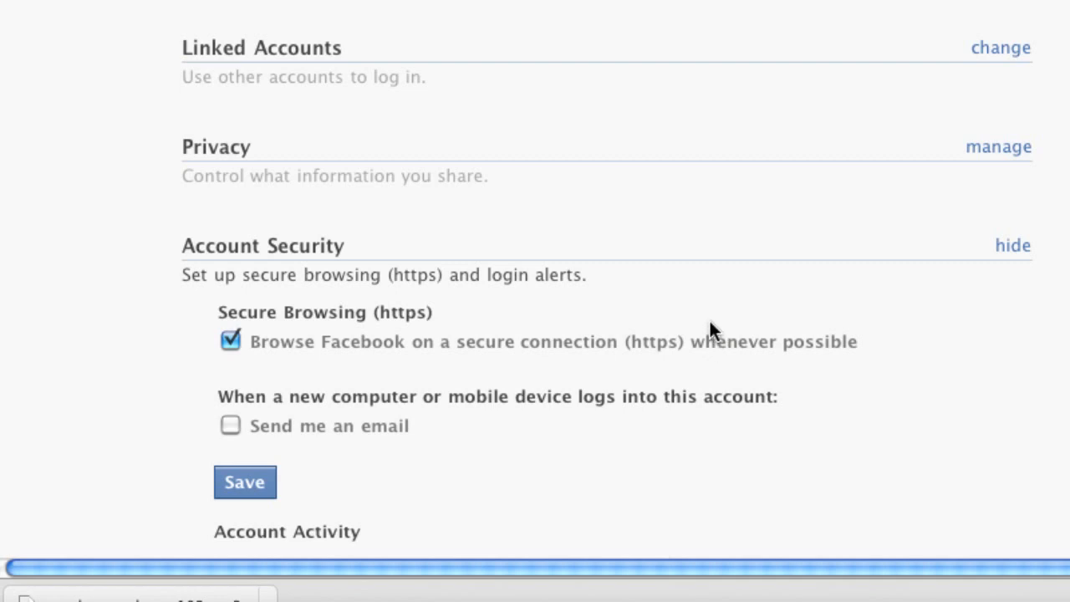
pyautogui.moveTo(713, 326)
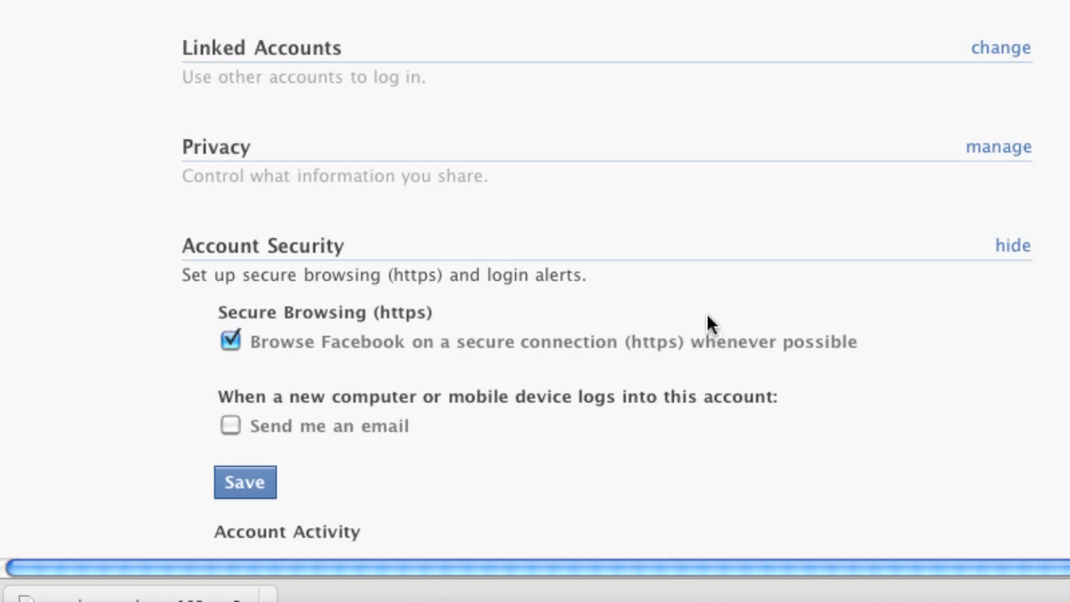